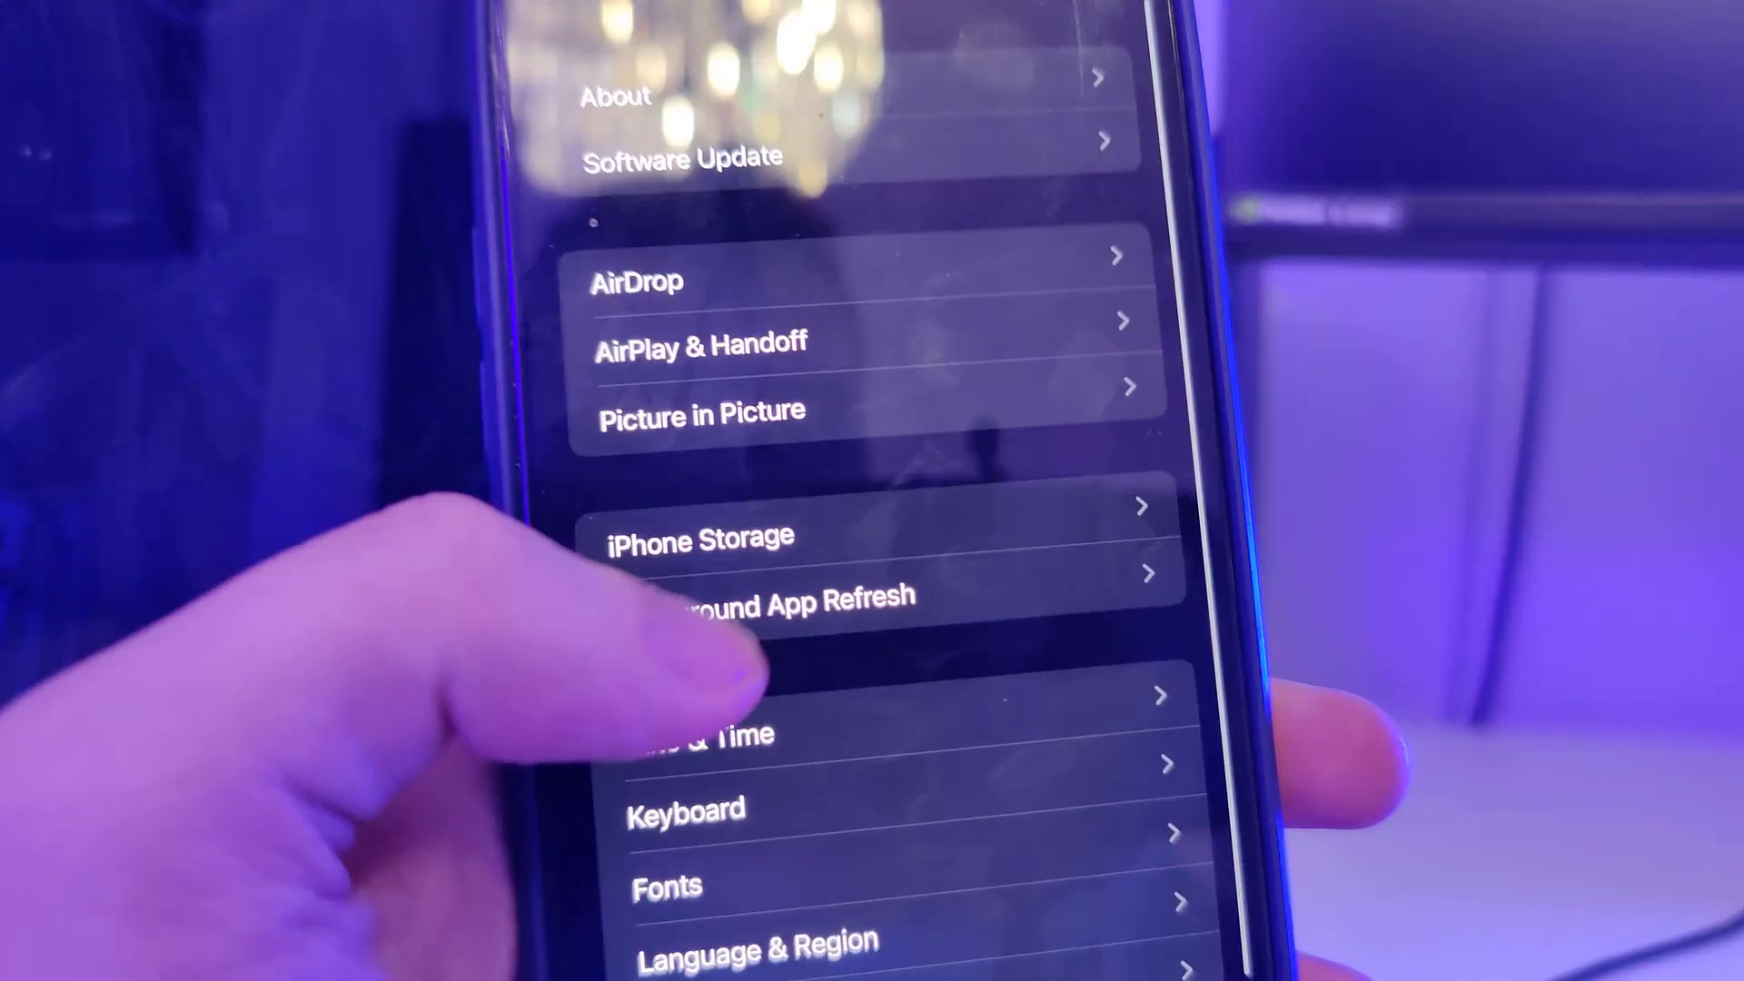
# Review the Background App Refresh app list in Settings > General, then return to the home screen
pyautogui.click(755, 602)
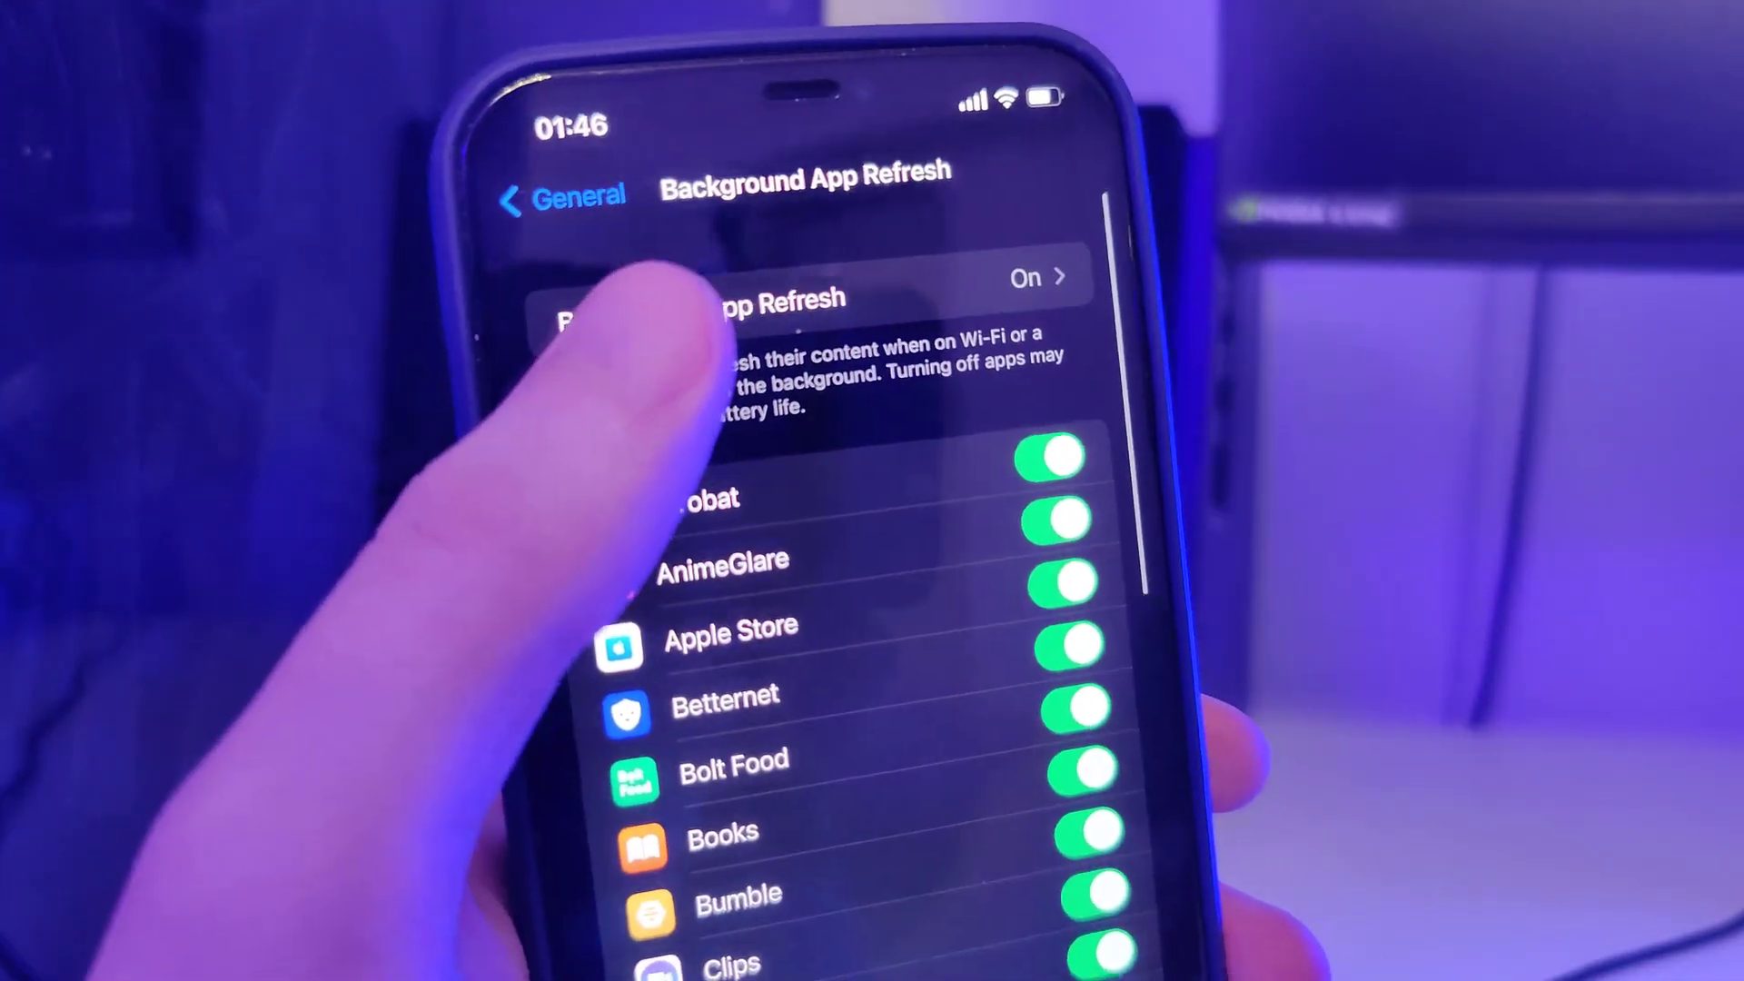
pyautogui.click(545, 198)
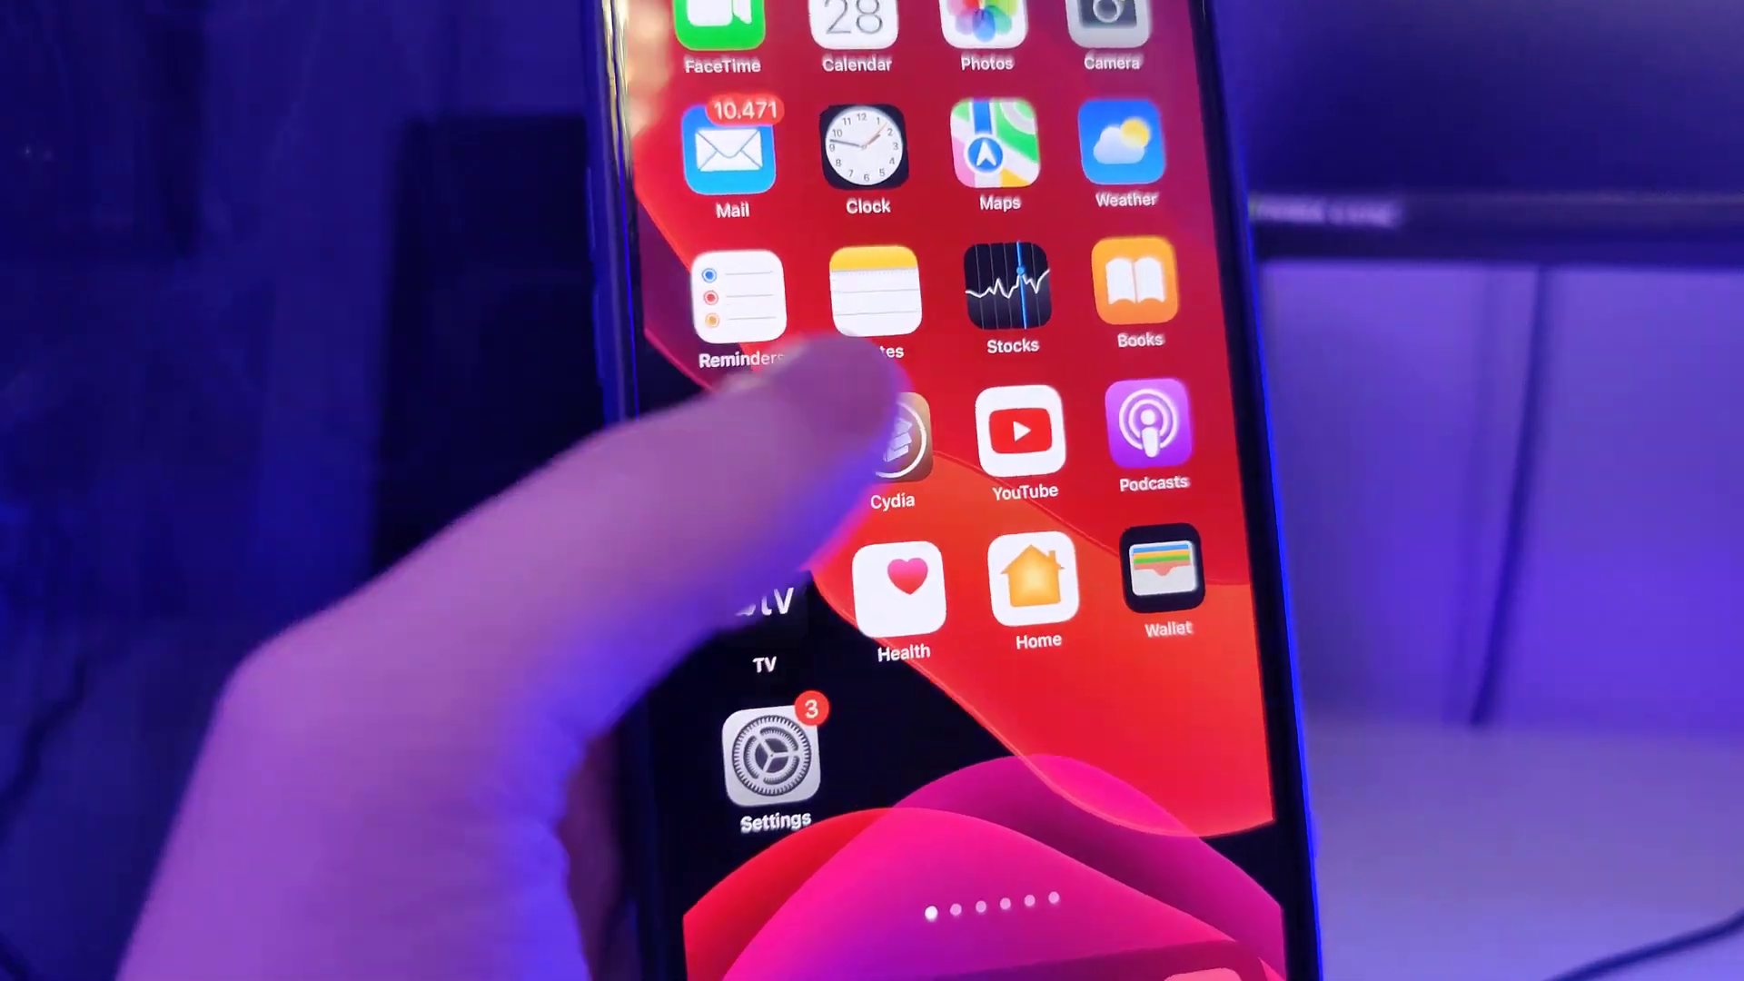
pyautogui.click(890, 434)
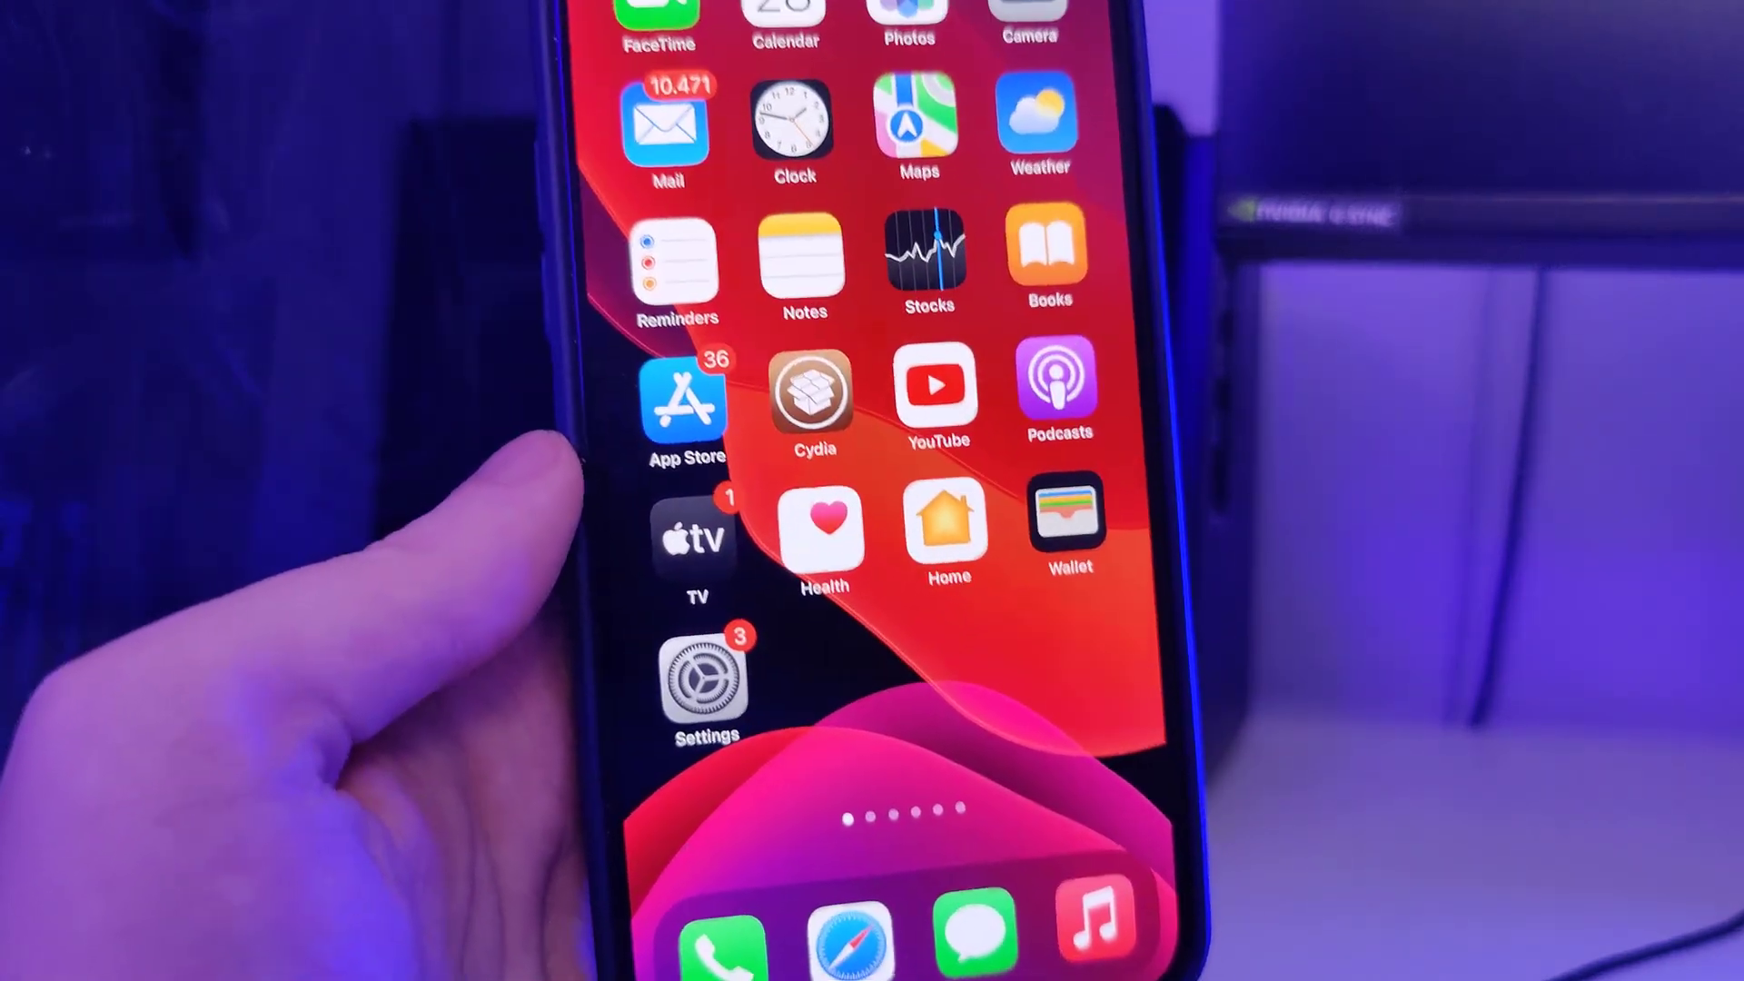
# Start a fresh address entry in Safari, clearing the suggested URL
pyautogui.click(810, 394)
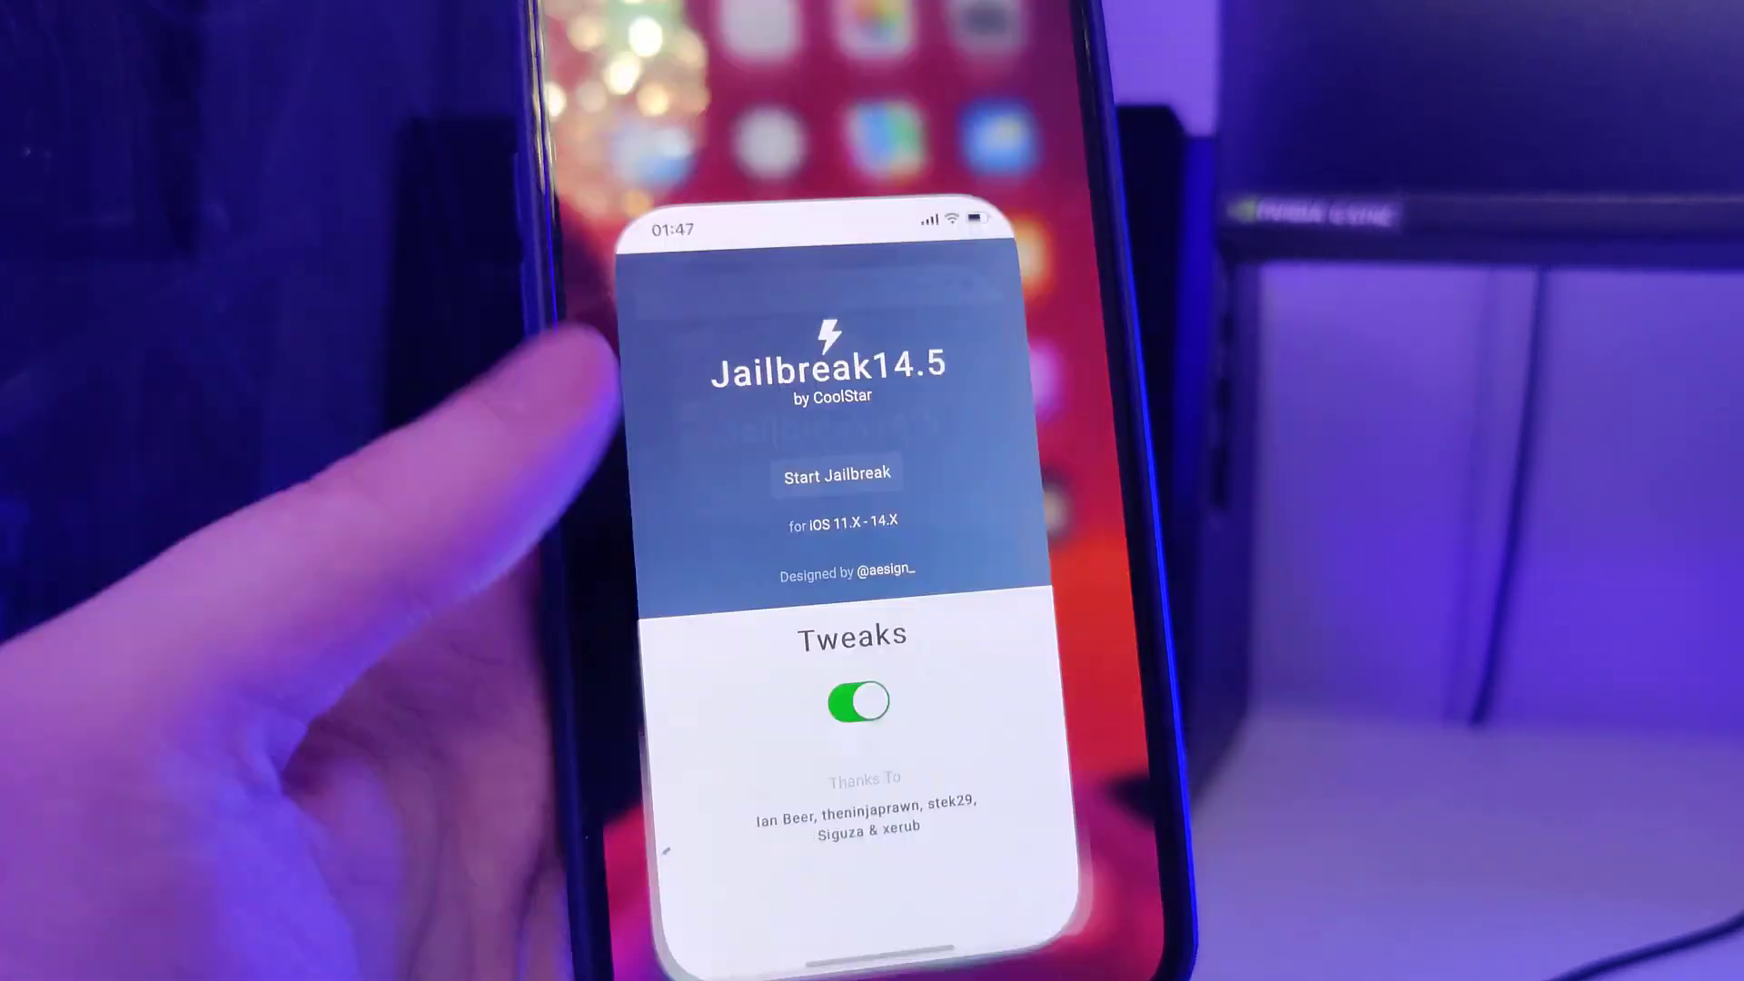
pyautogui.scroll(-3)
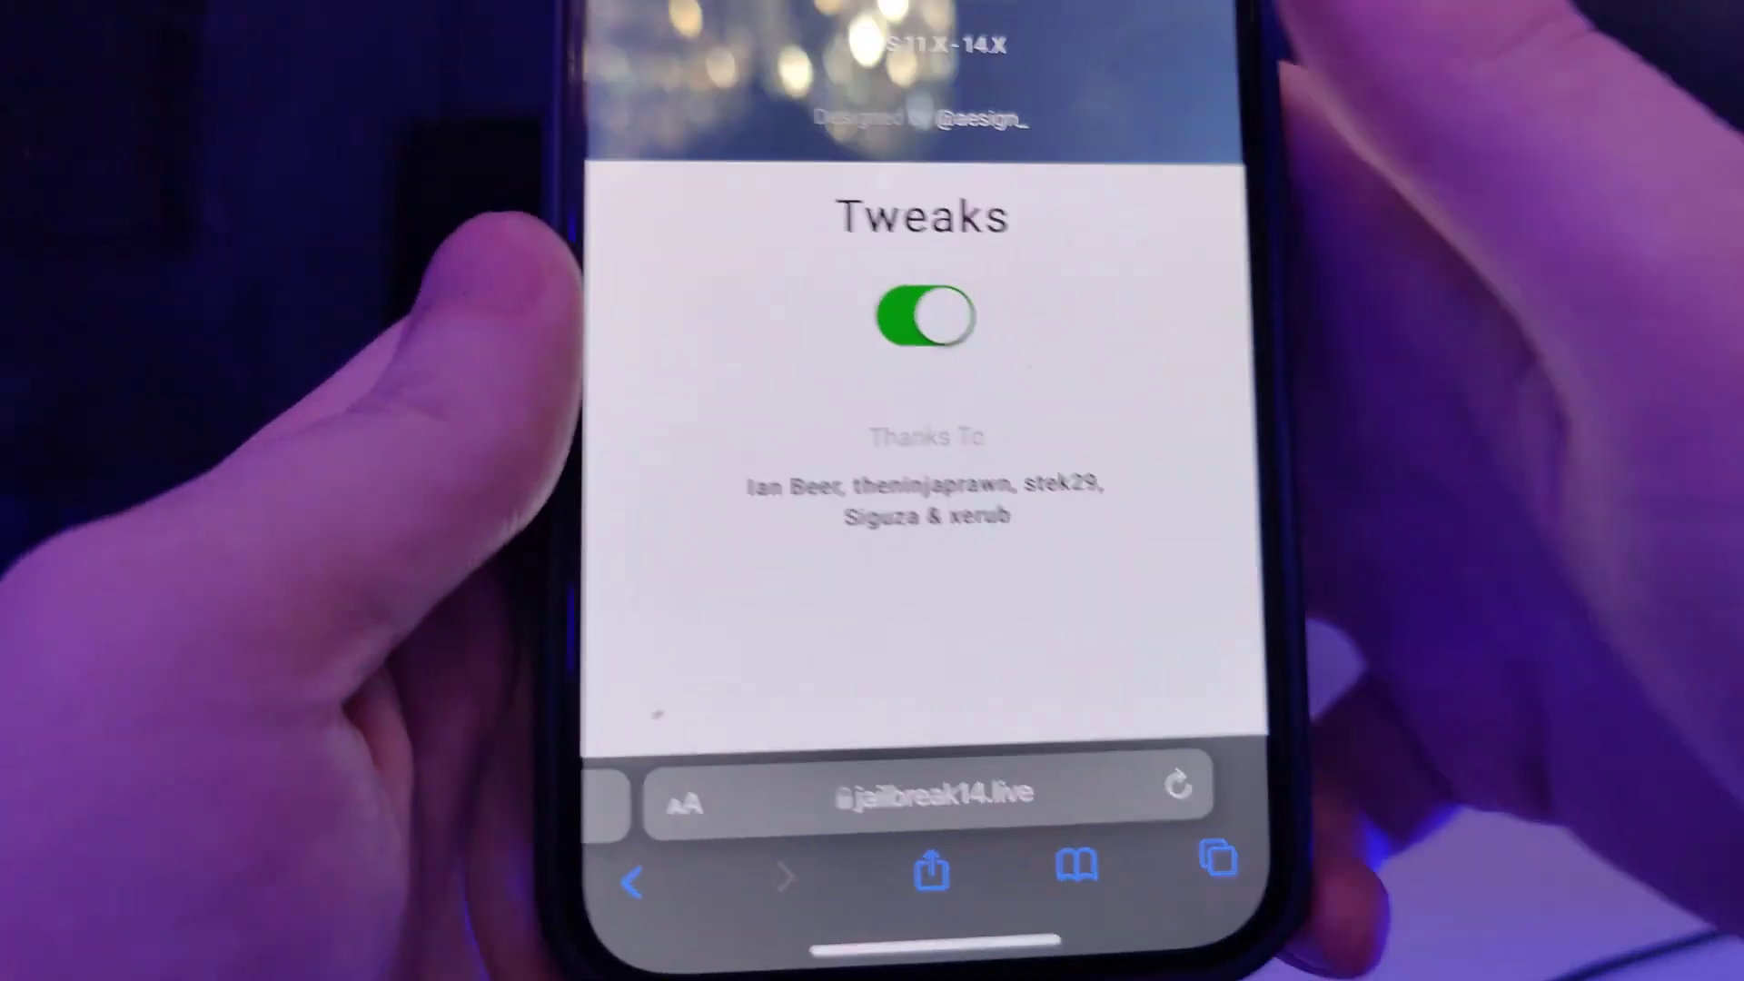
pyautogui.click(933, 791)
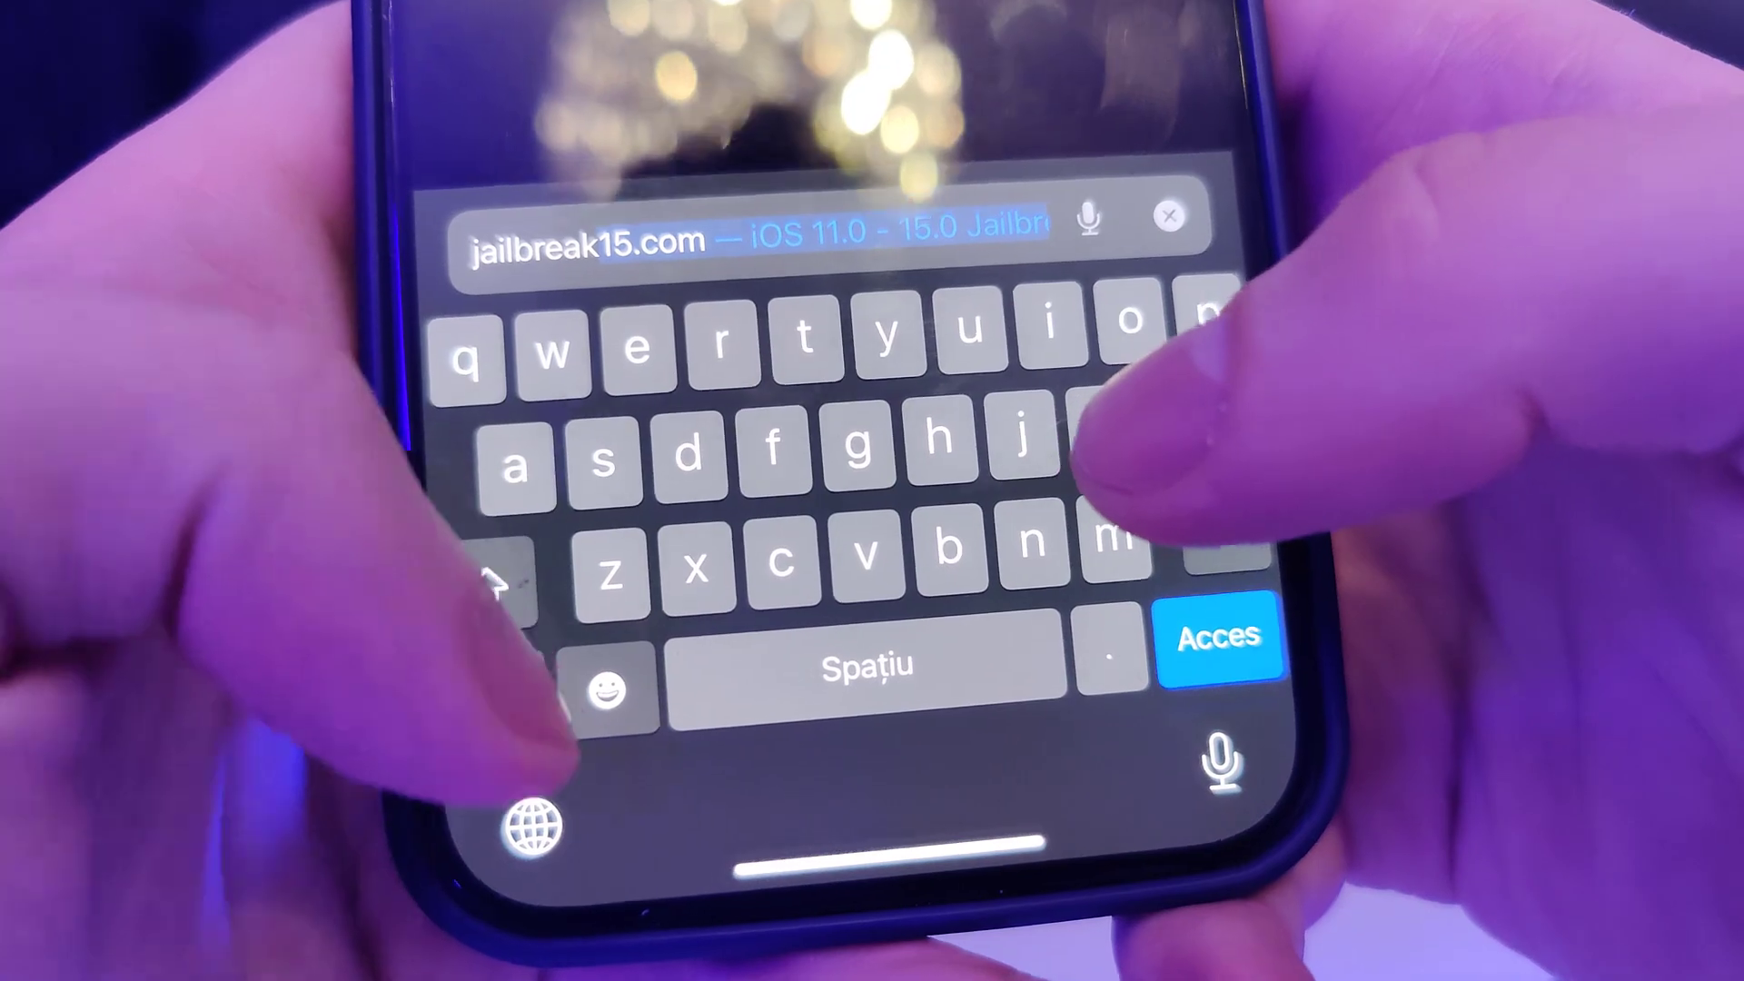
pyautogui.click(507, 562)
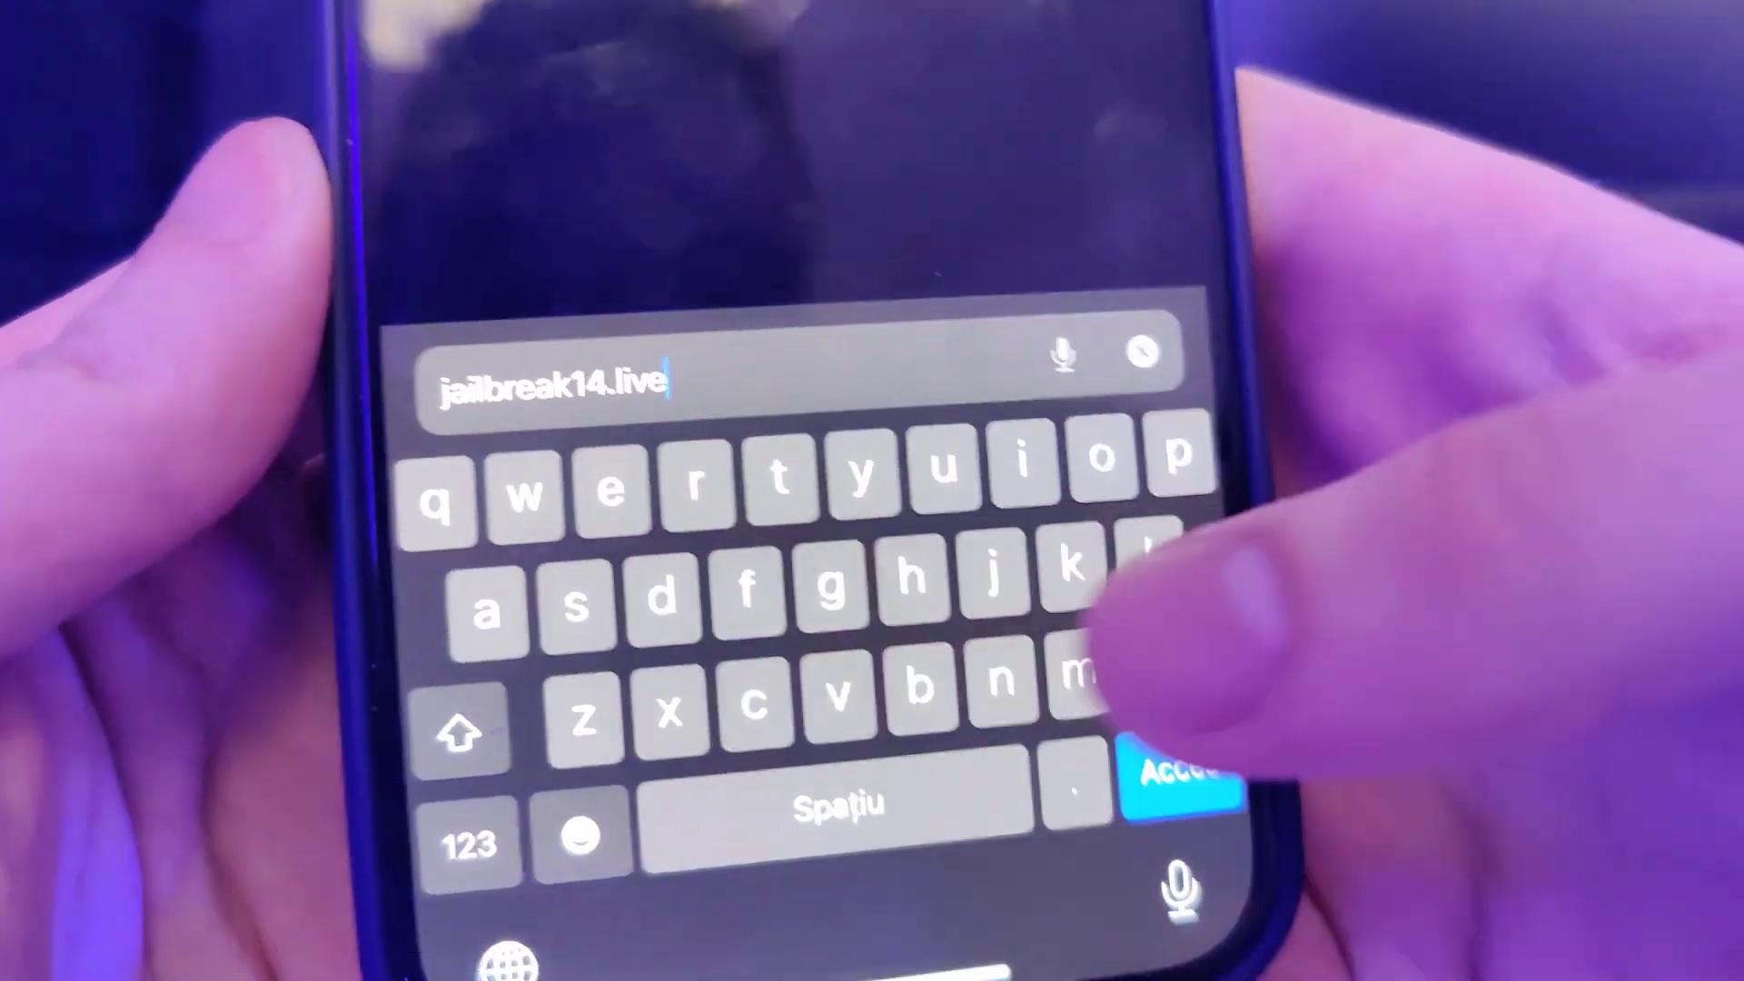
# Load jailbreak14.live and choose Start Jailbreak to bring up the iOS 15.2.0 check
pyautogui.click(1158, 774)
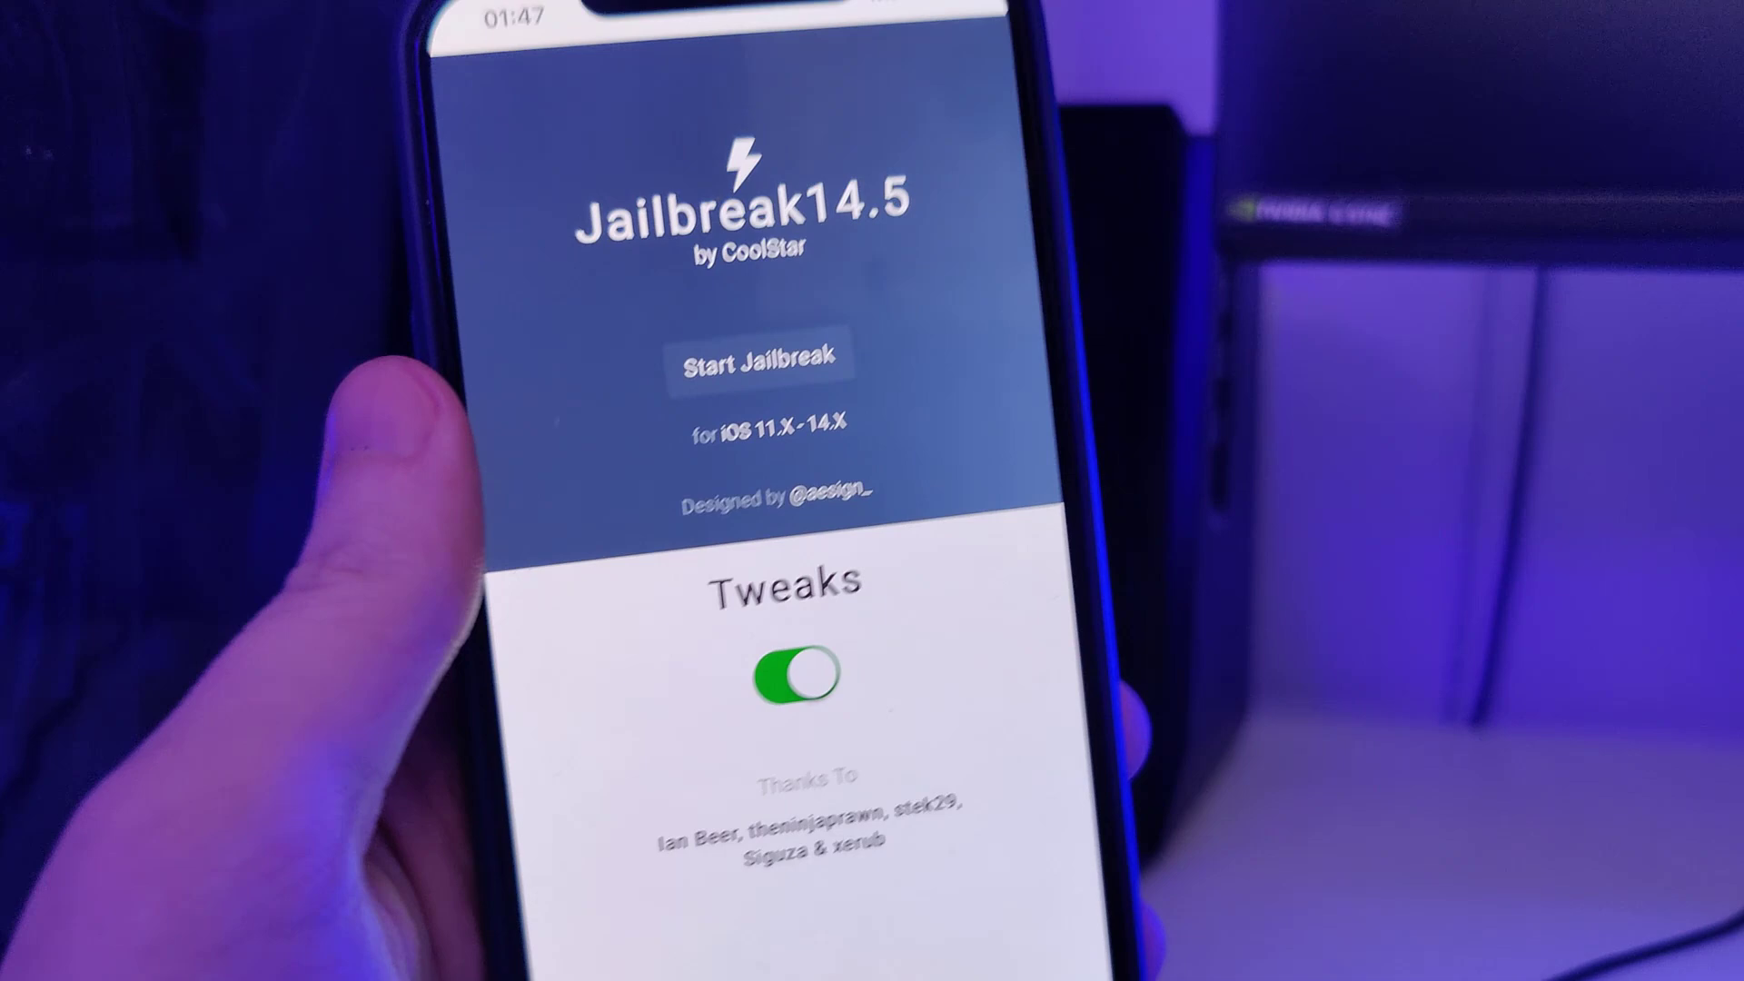
pyautogui.click(757, 356)
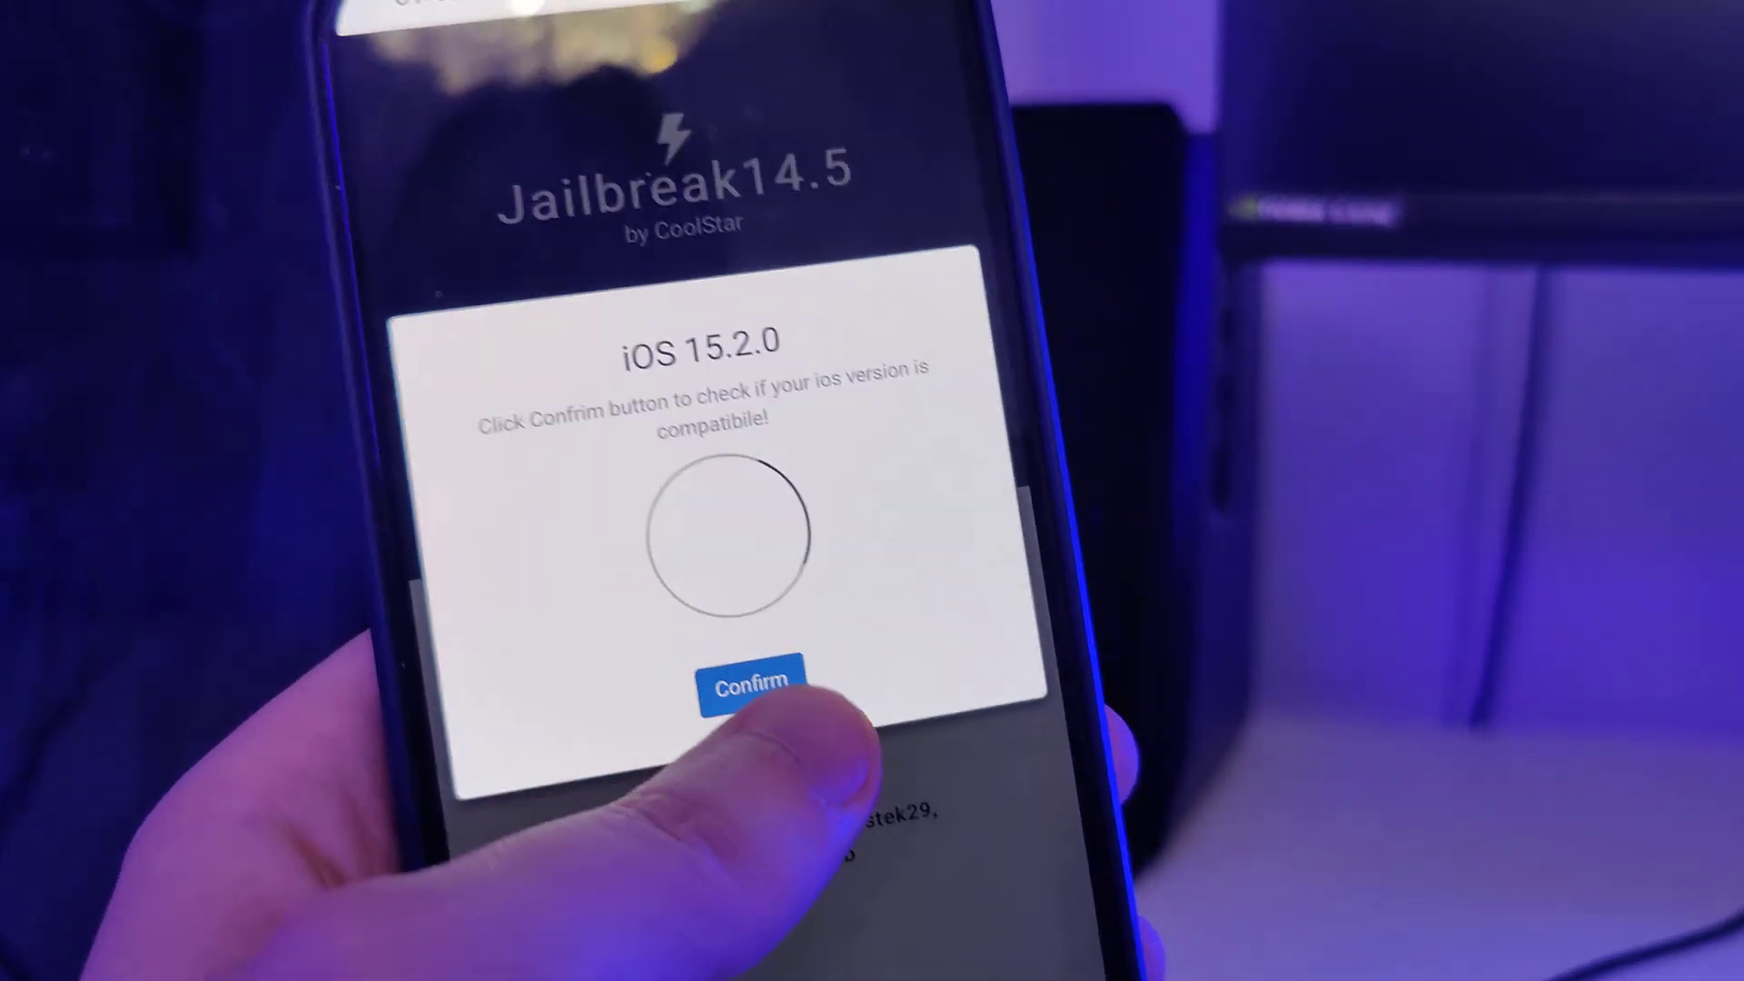
# Confirm the iOS version check and dismiss the backup reminder to reach the Jailbreak Checkpoint list
pyautogui.click(754, 685)
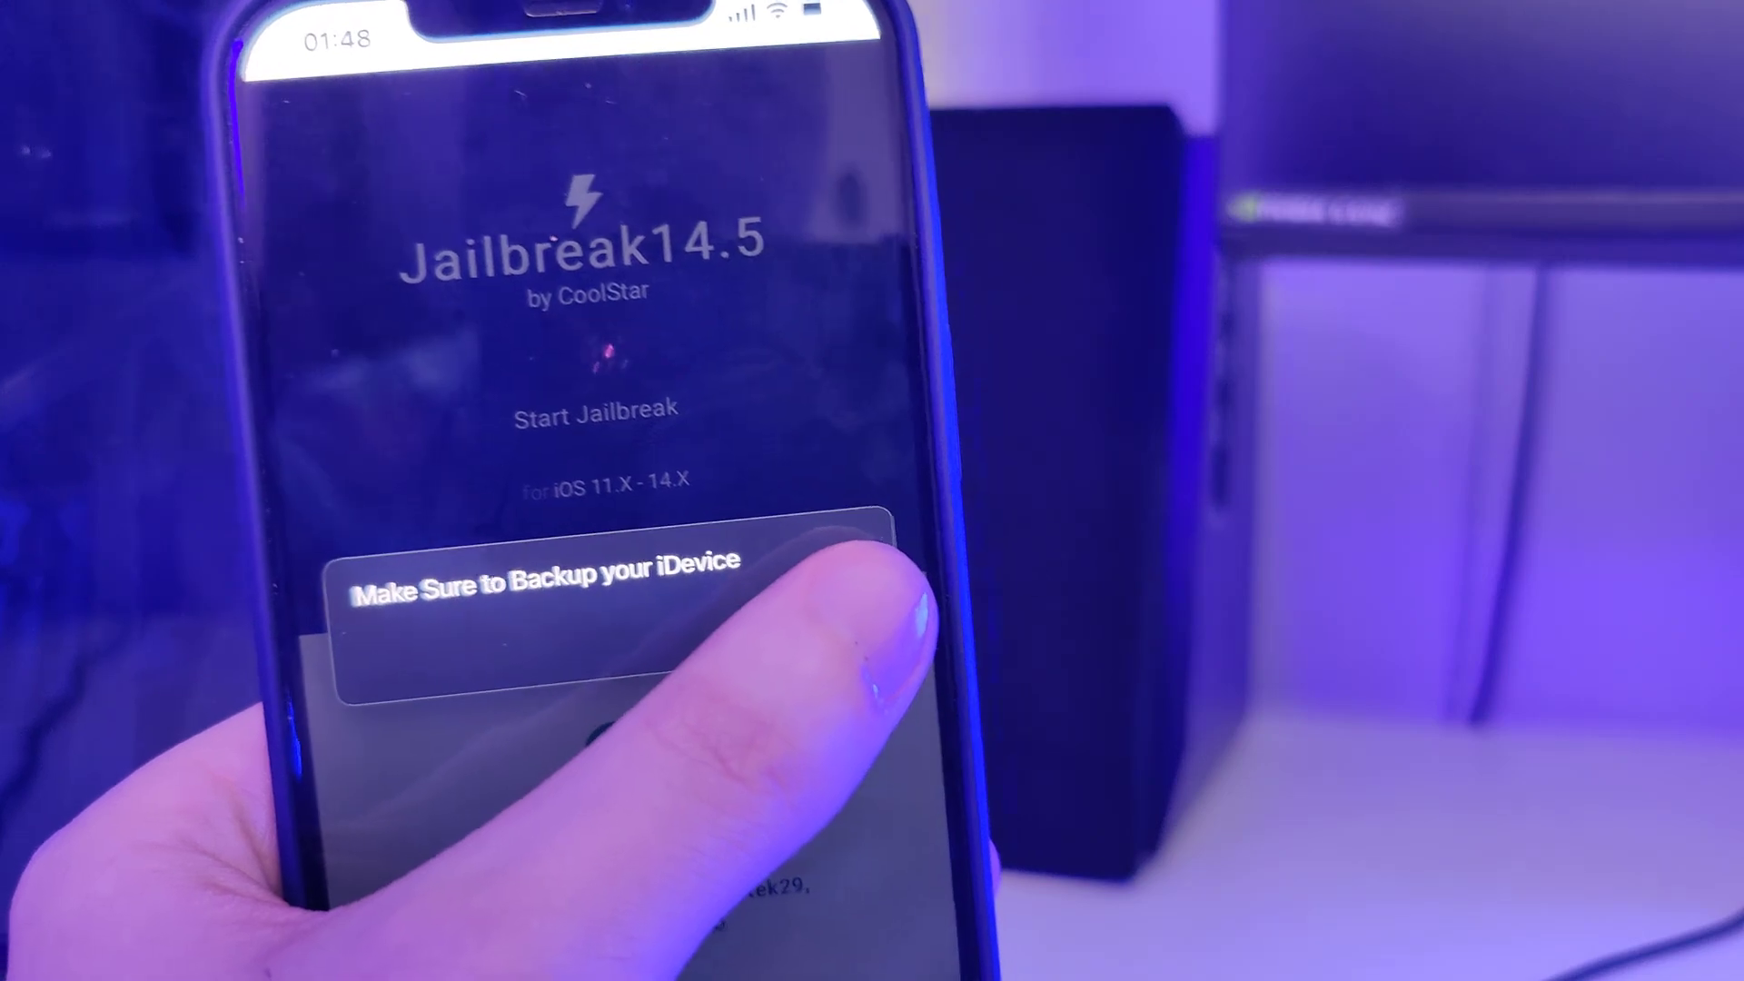
pyautogui.click(593, 408)
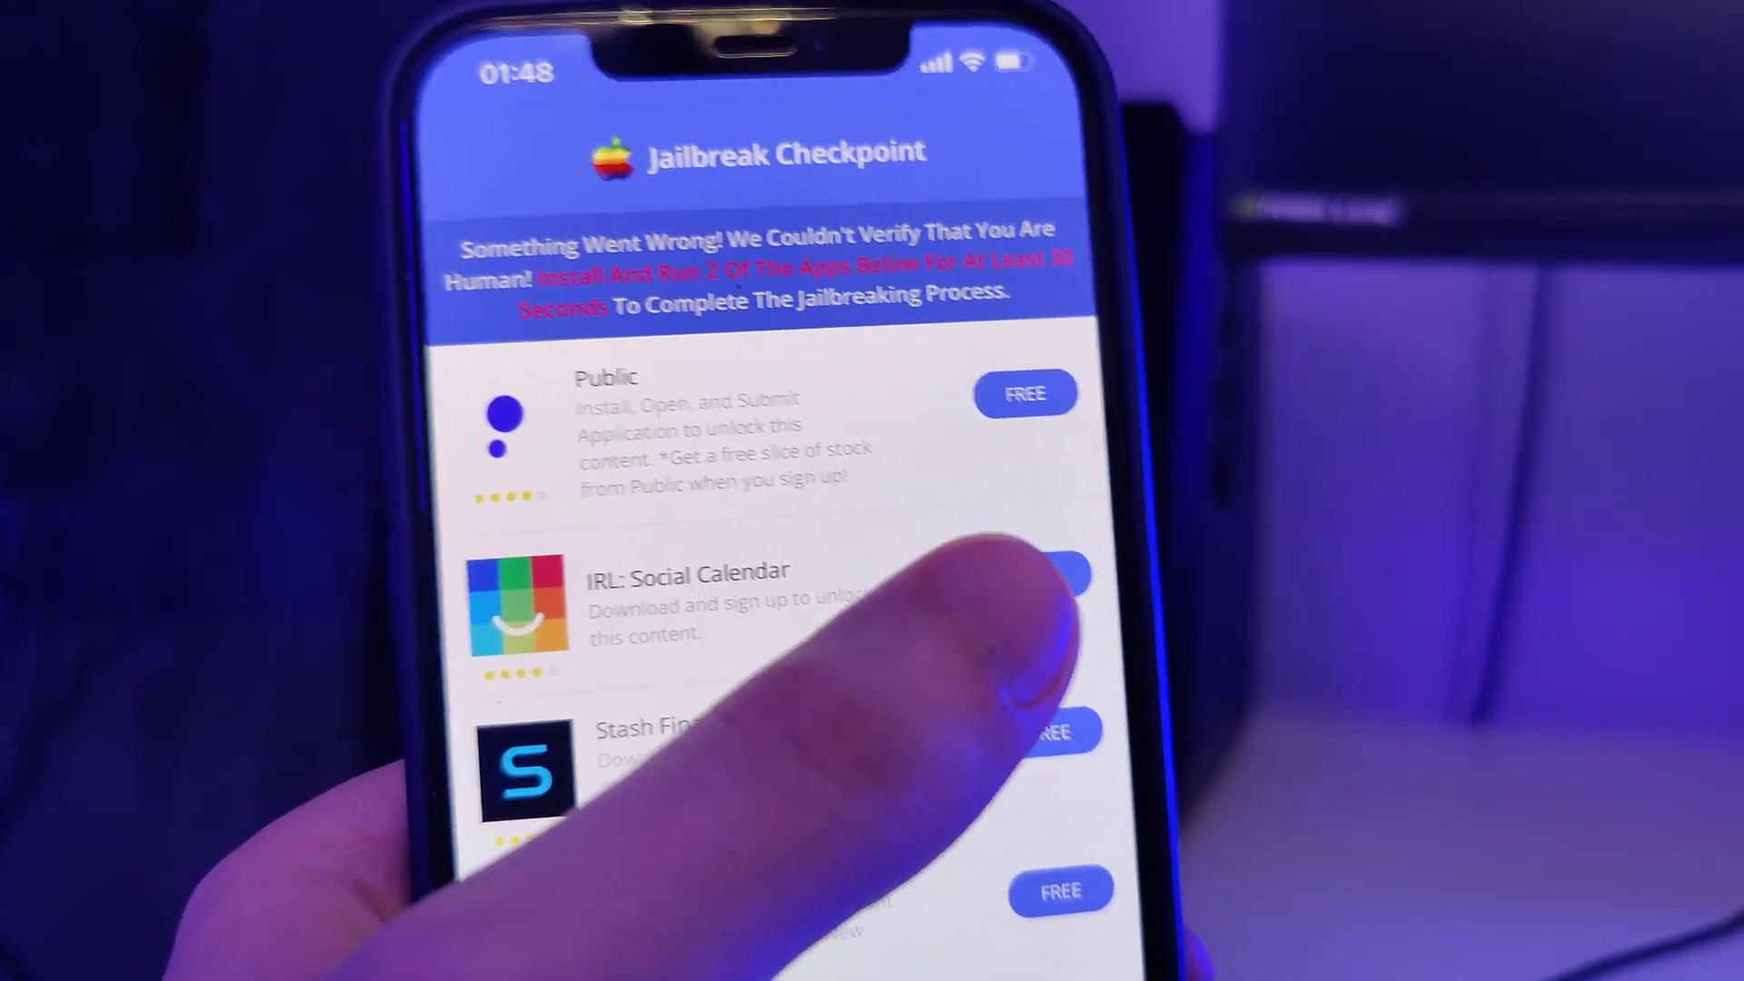
# Get IRL: Social Calendar from the checkpoint list, download it from the App Store and reach its welcome screen
pyautogui.click(1063, 572)
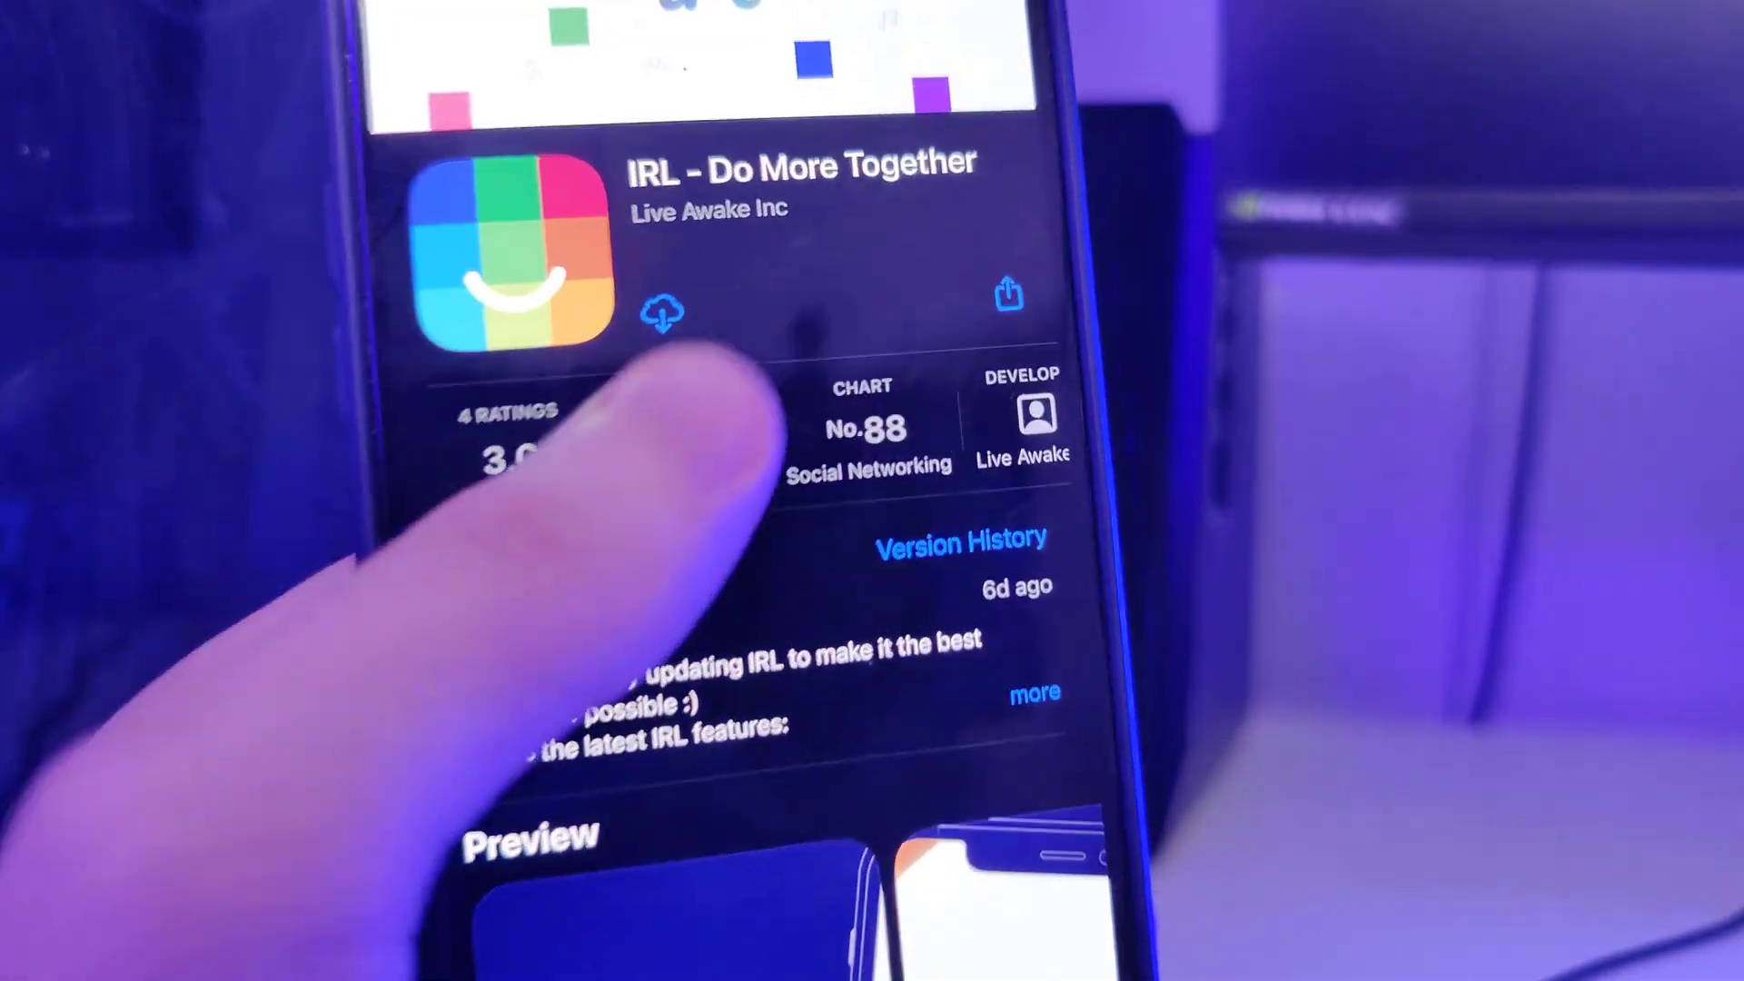
pyautogui.click(664, 310)
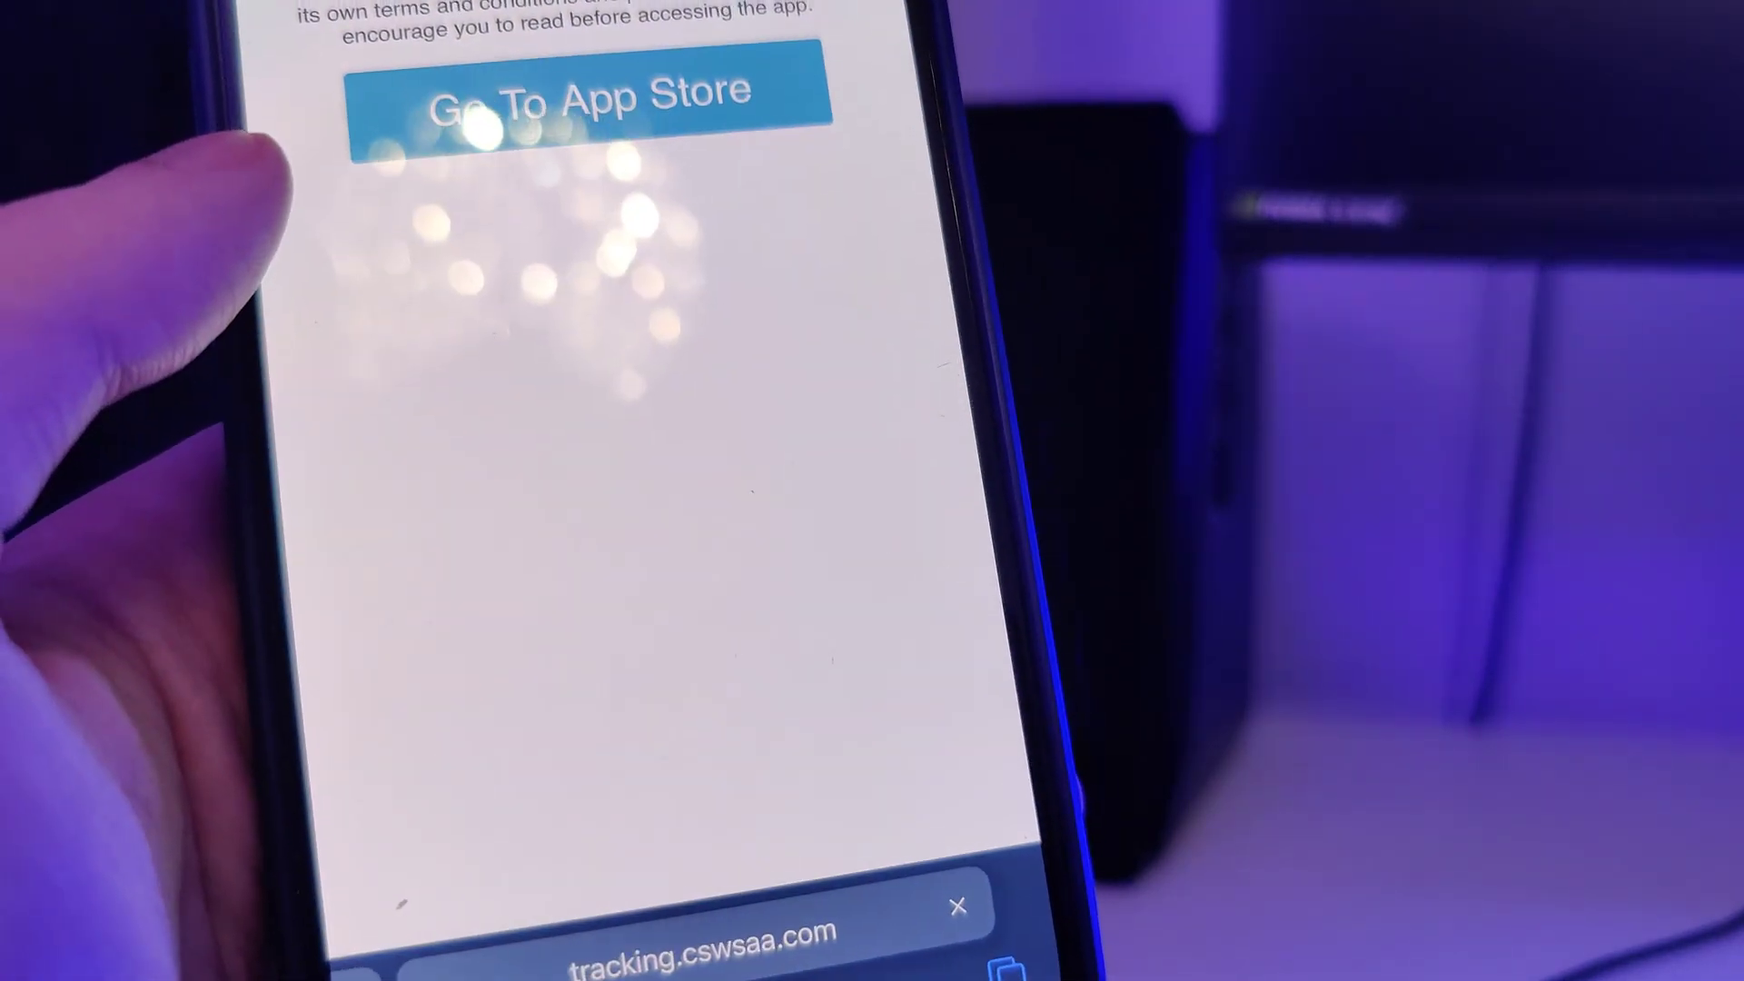
pyautogui.click(561, 89)
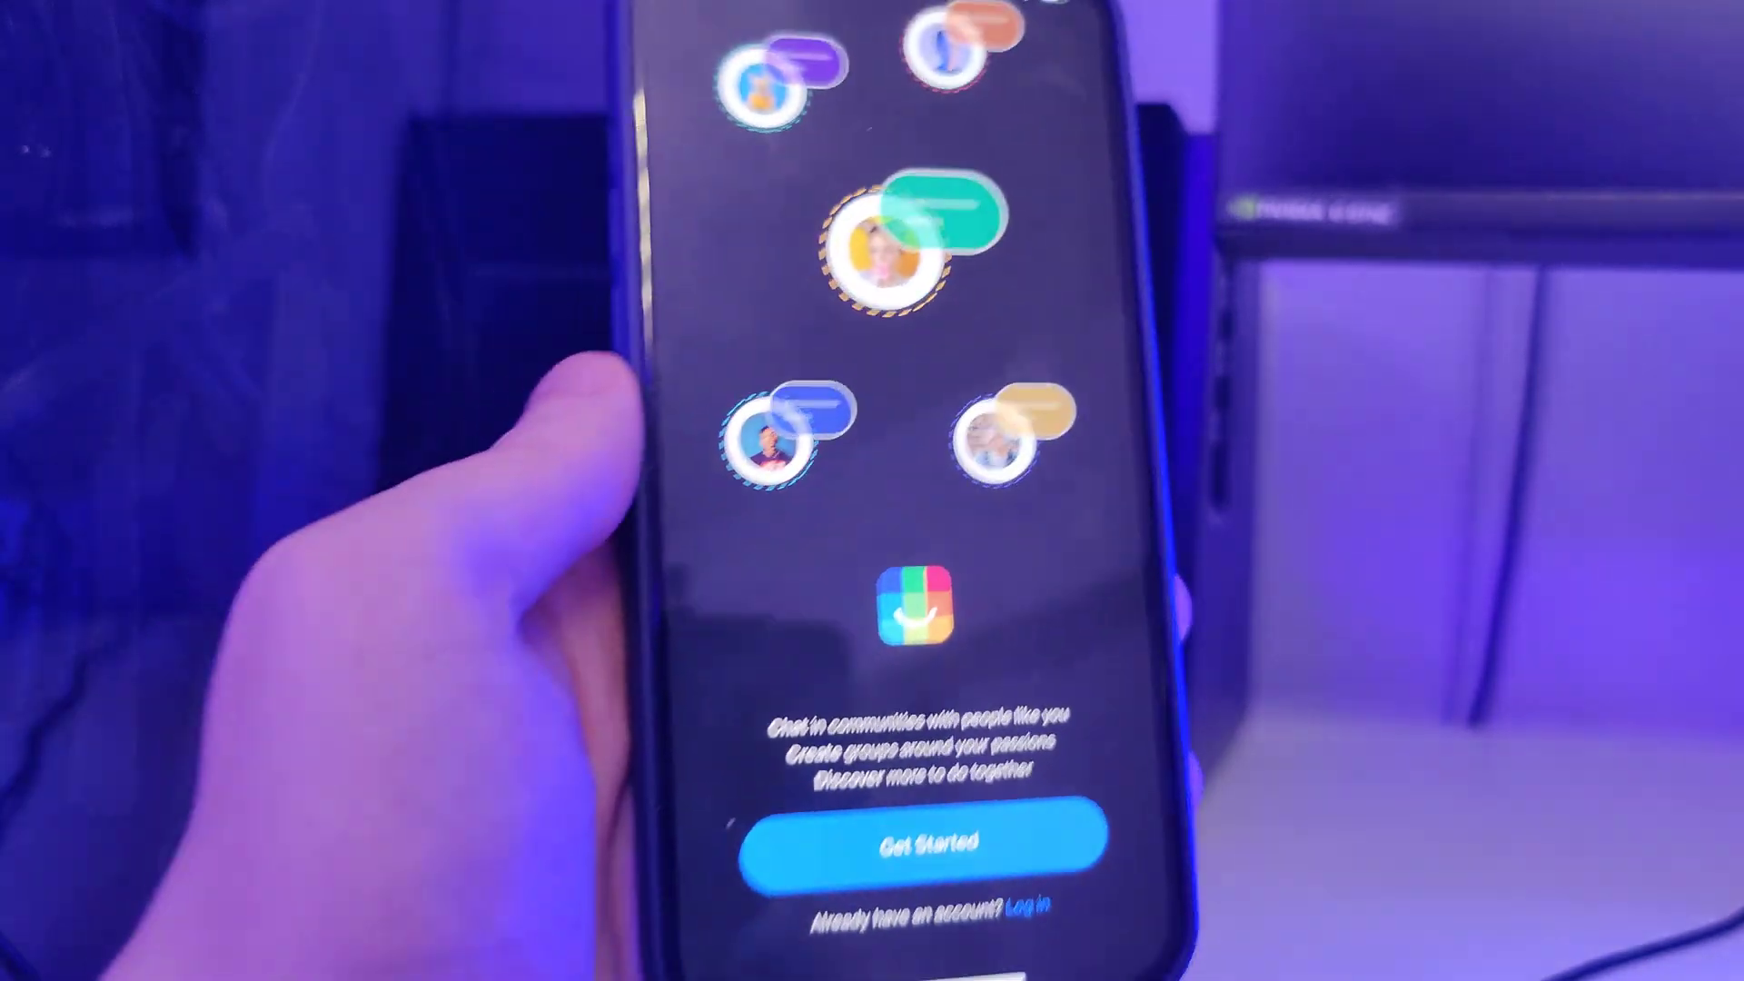
# Switch from the IRL app back to Safari's Jailbreak Checkpoint list on verifysuper.com
pyautogui.click(909, 839)
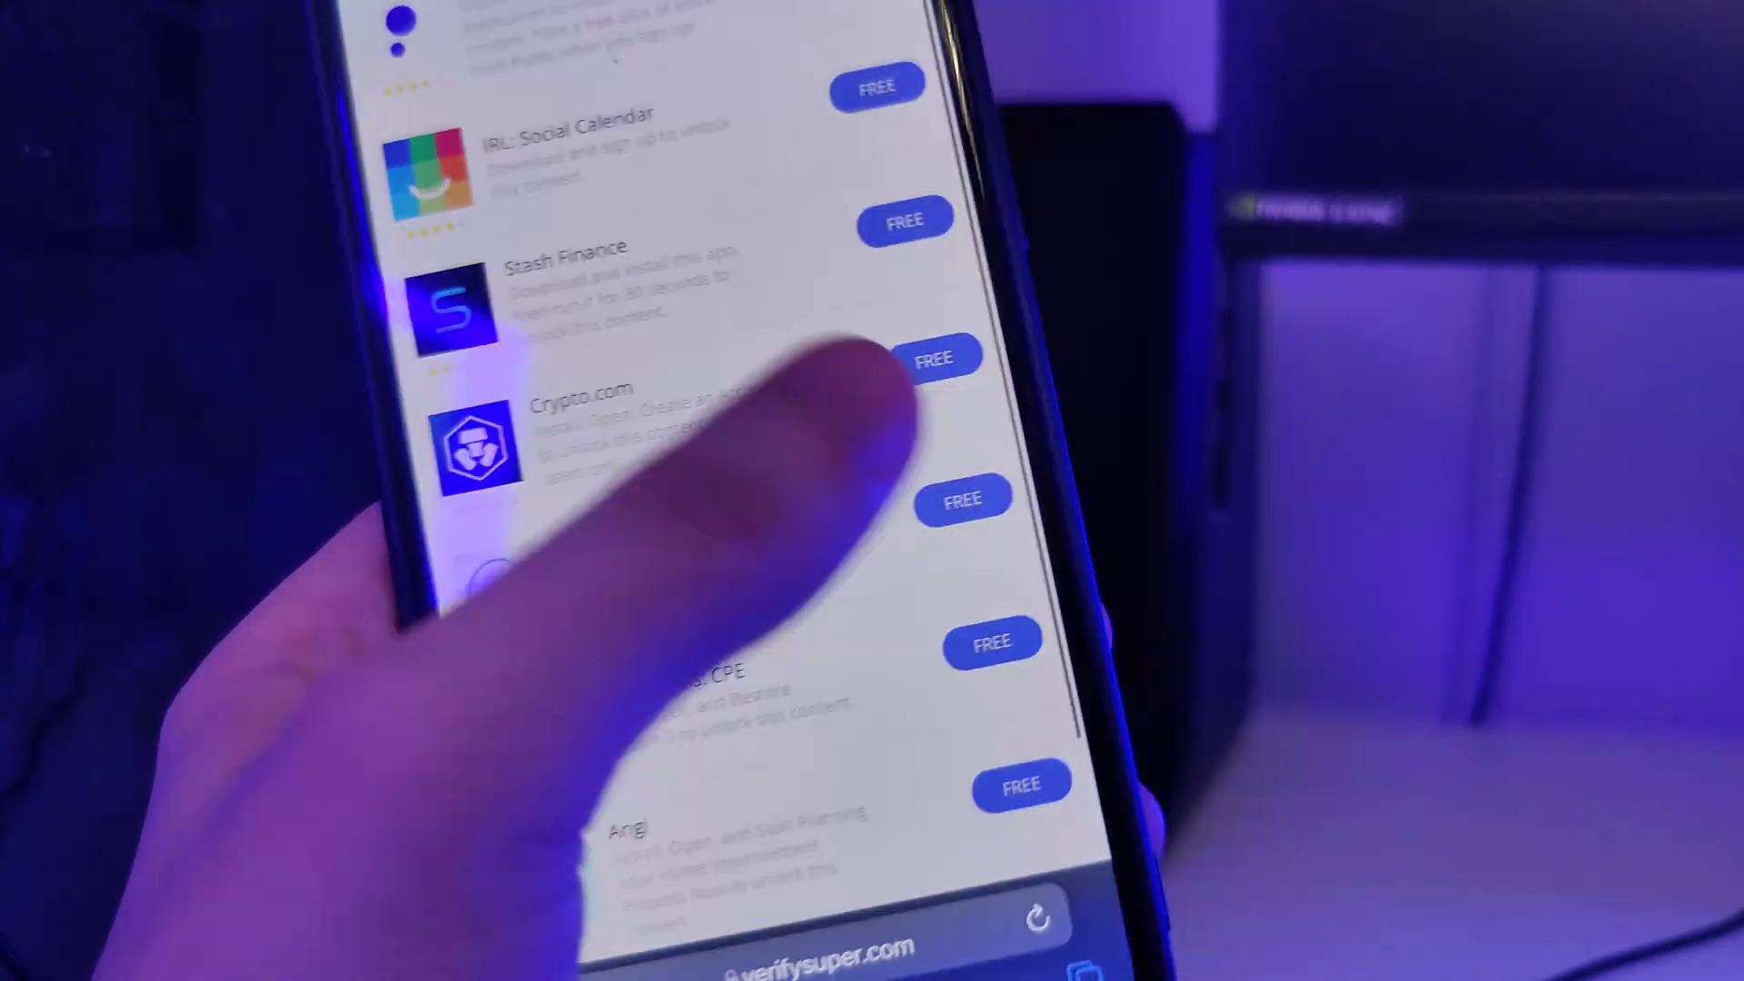
# Choose another free checkpoint app, continue past its disclaimer, submit the SIM unlock PIN and land on the home screen
pyautogui.click(935, 357)
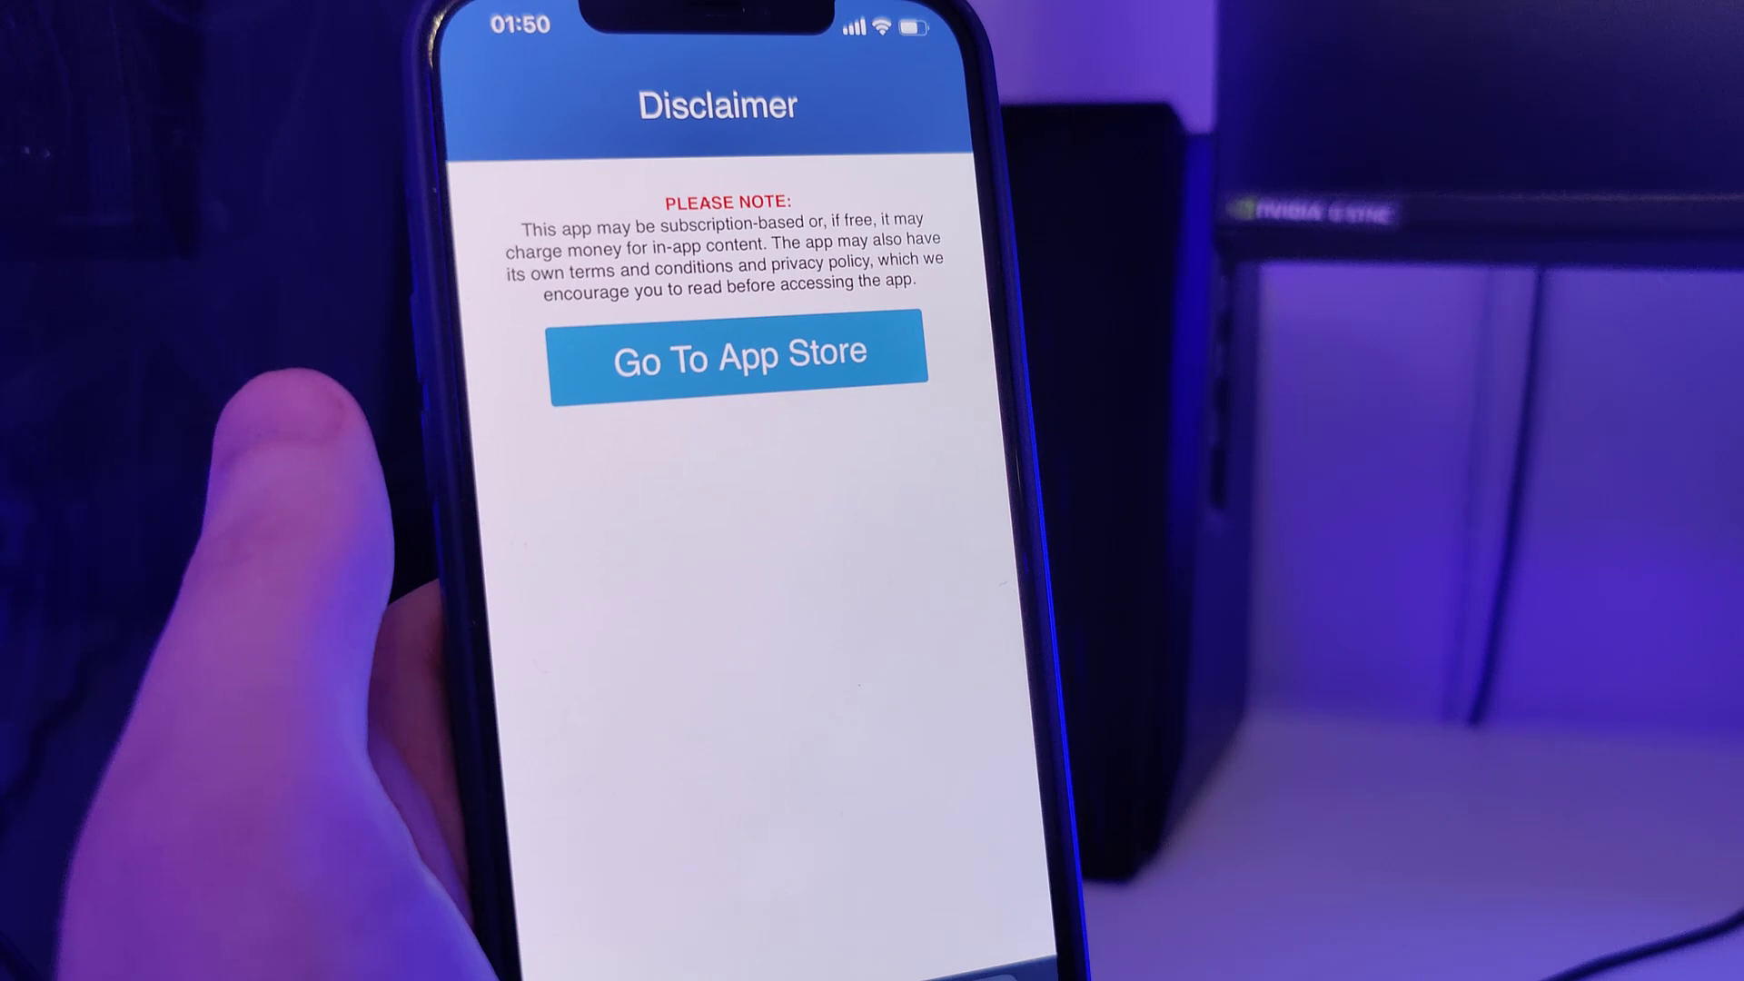
pyautogui.click(736, 350)
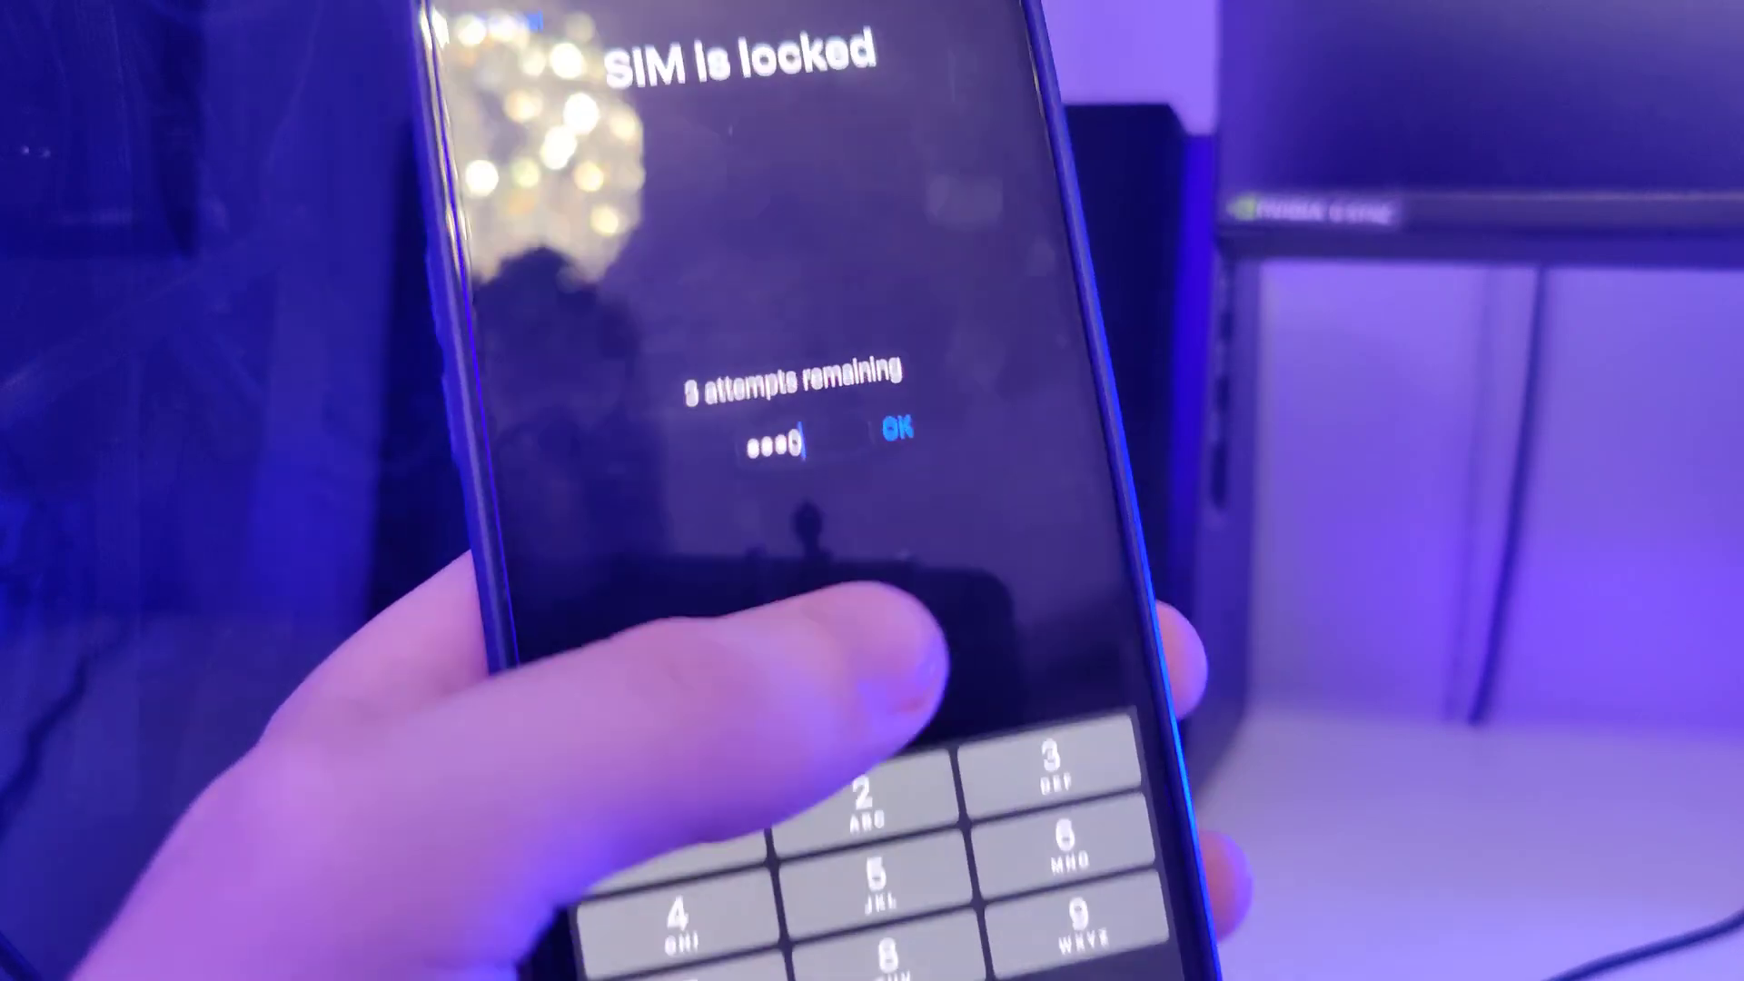
pyautogui.click(899, 432)
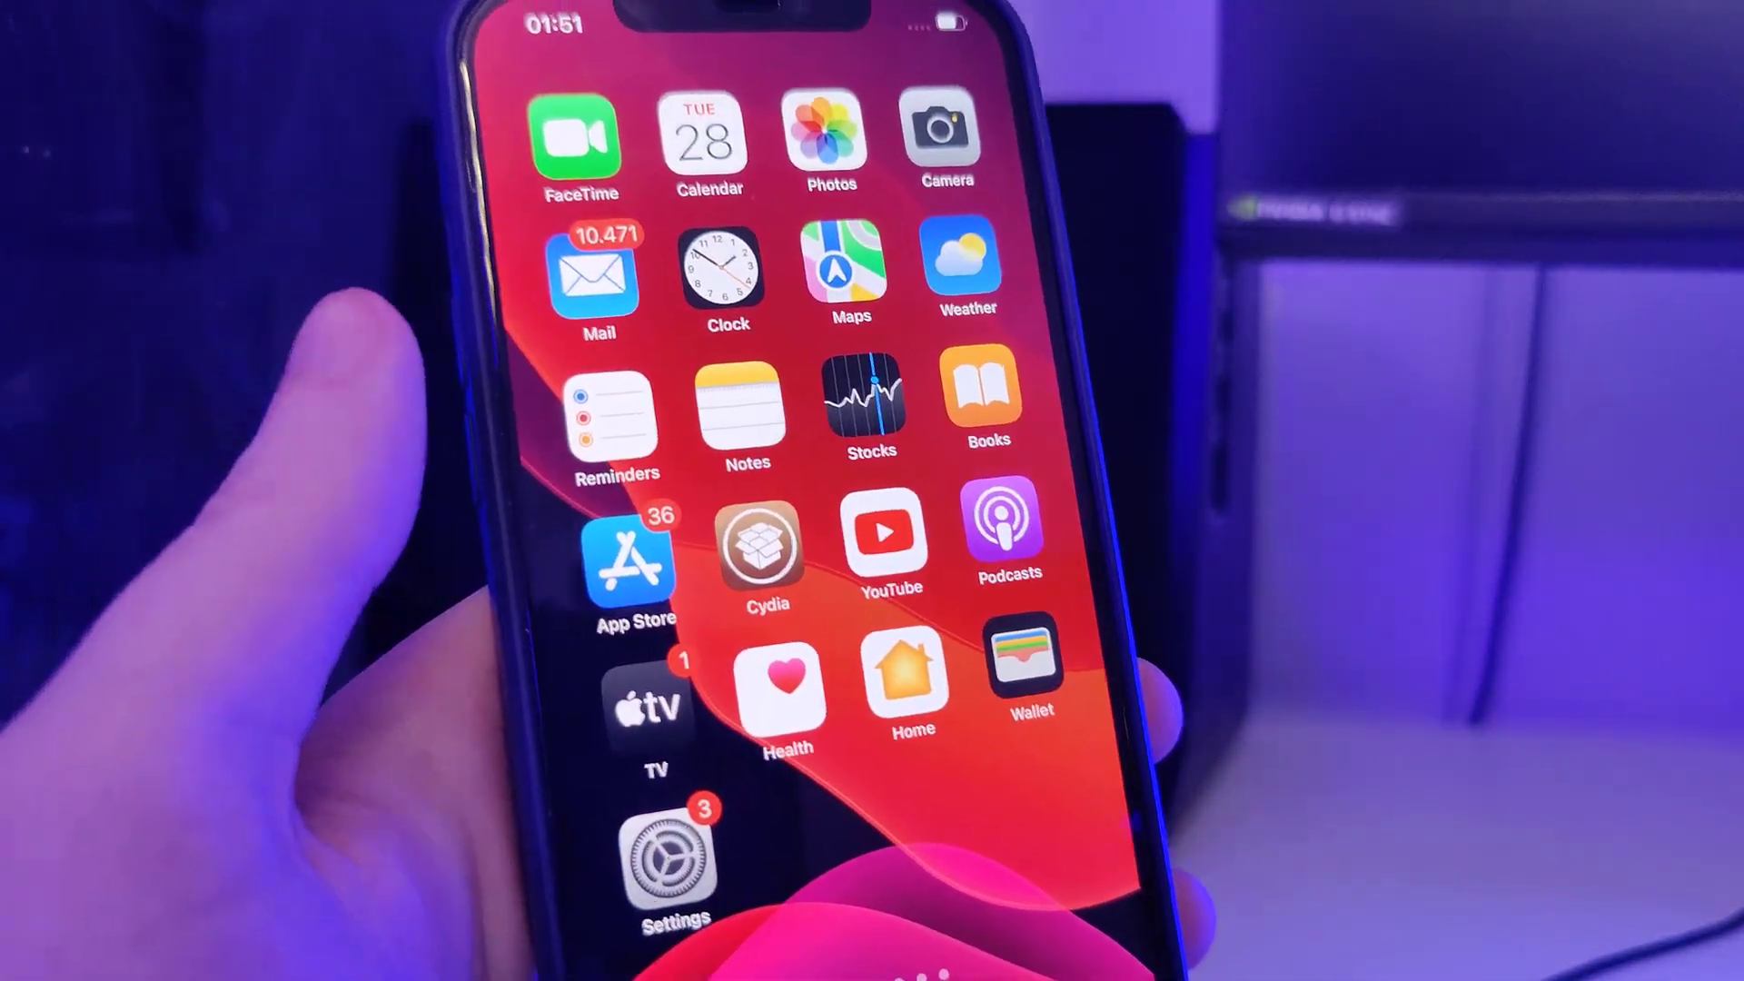